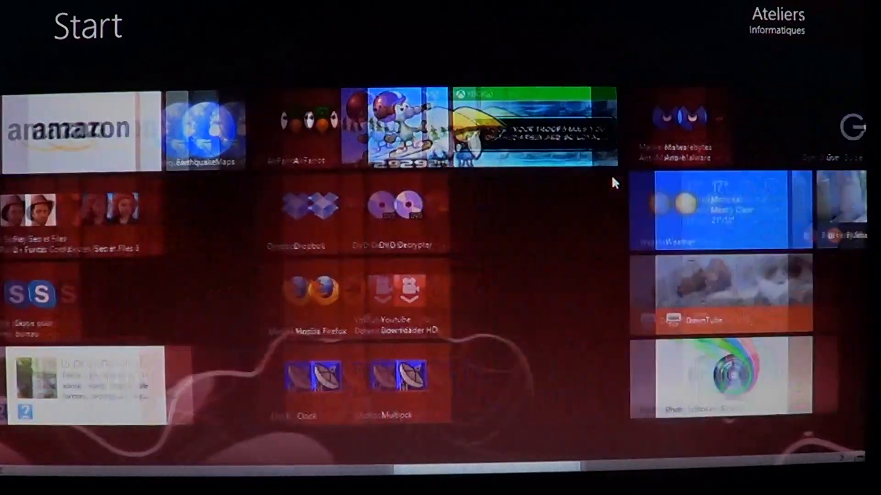
Scroll through the 337 'Voice Record' app results, then return to the Start screen.
scroll(right, 3)
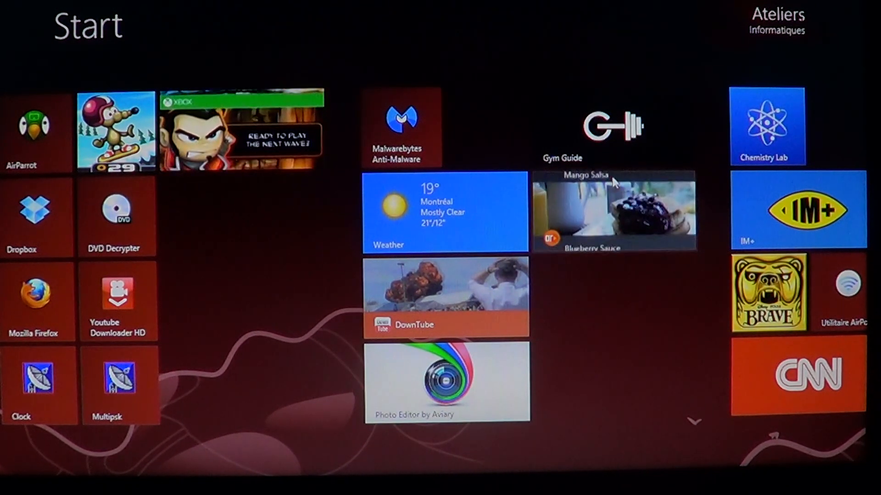
scroll(right, 3)
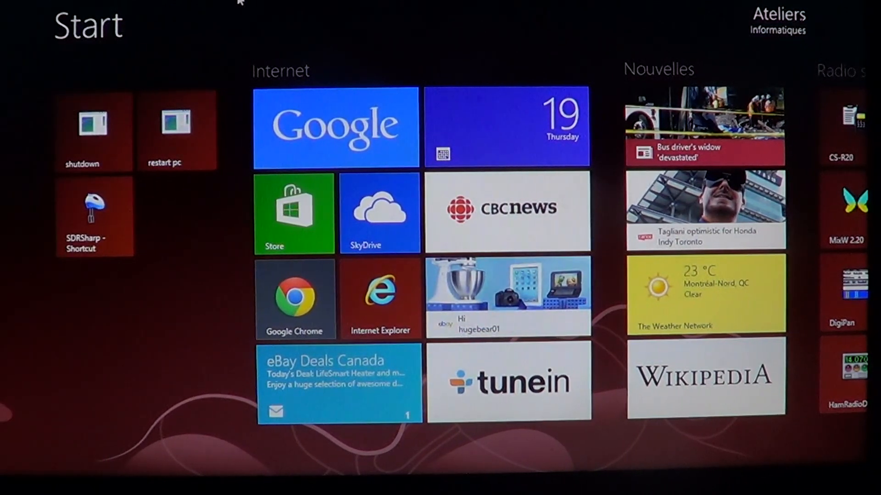
mouse_move(368, 51)
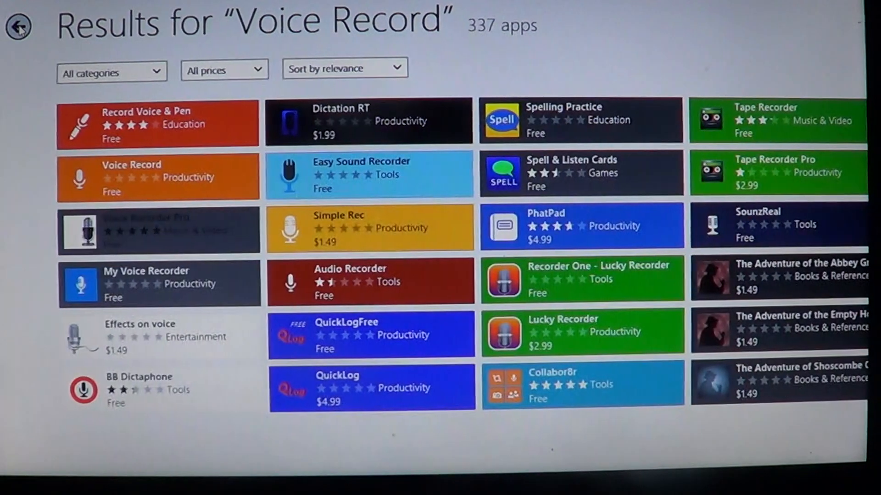
click(157, 178)
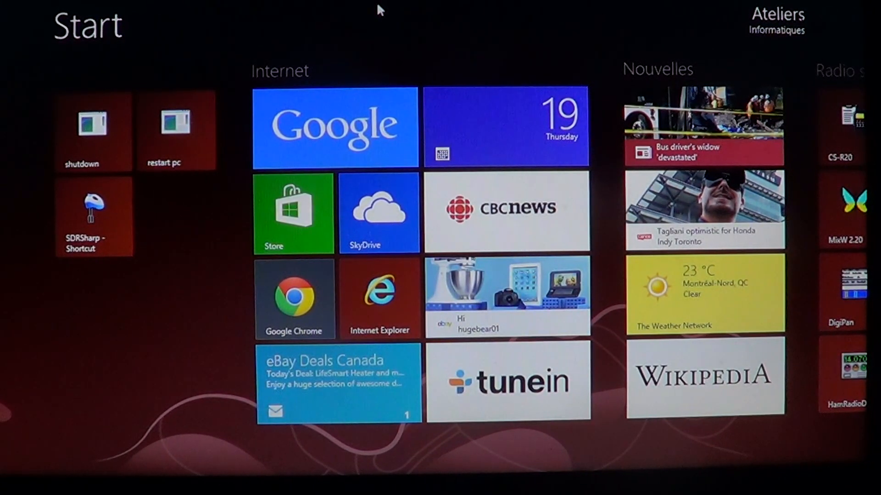
scroll(right, 3)
text(wsreset)
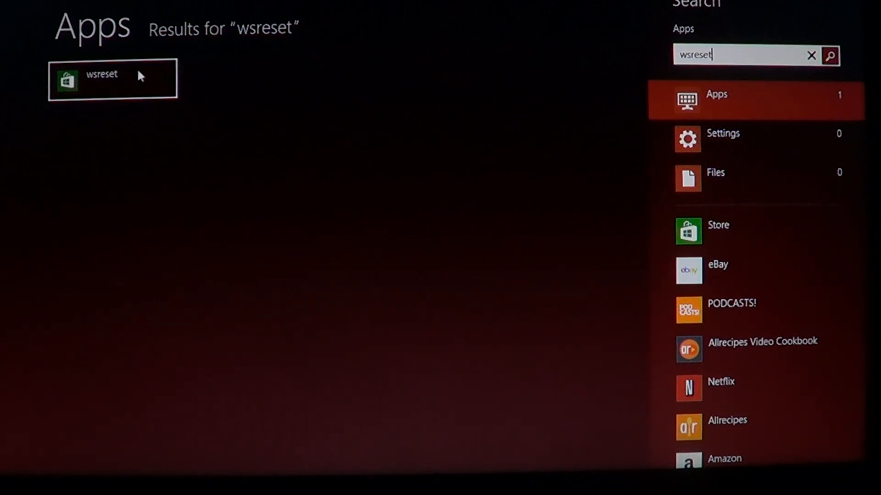
Run the wsreset app result to clear the Windows Store cache.
click(112, 79)
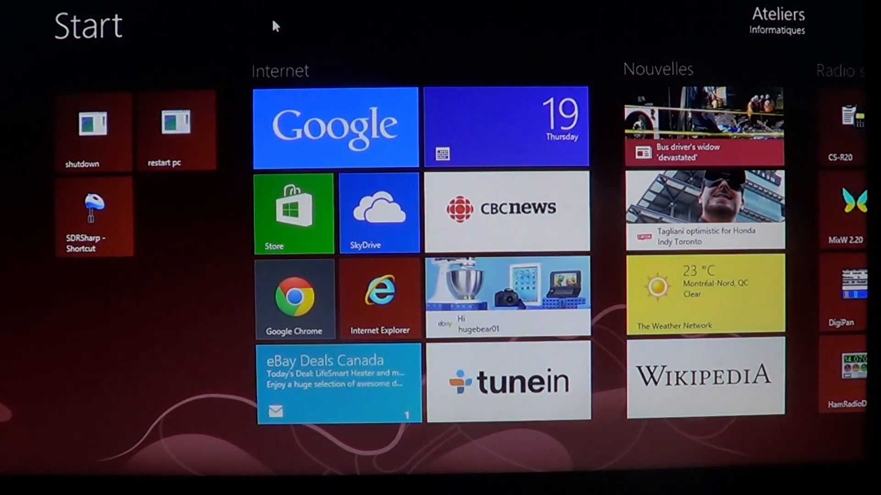
Open the Store and scroll through Spotlight, TOSHIBA picks and Games sections.
click(294, 213)
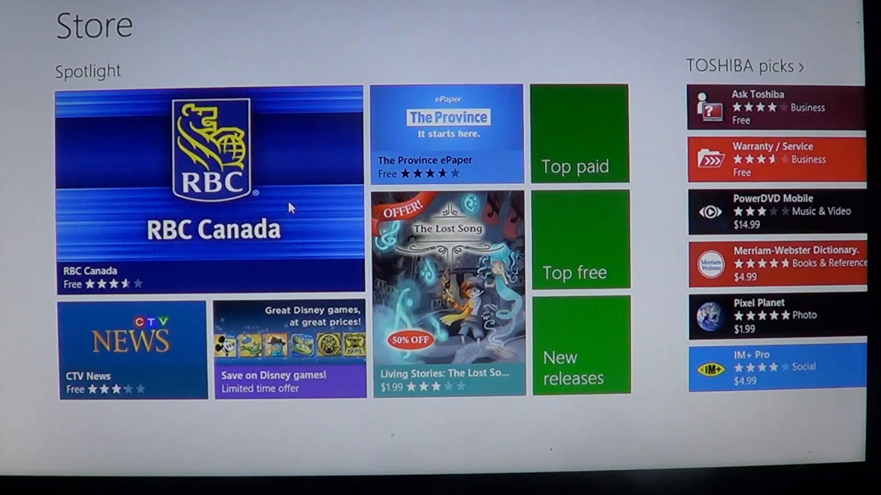
scroll(right, 3)
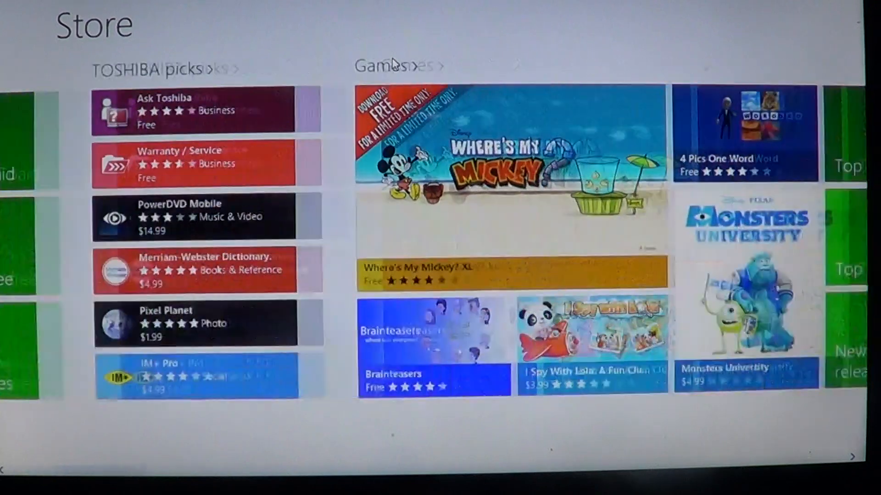
scroll(right, 3)
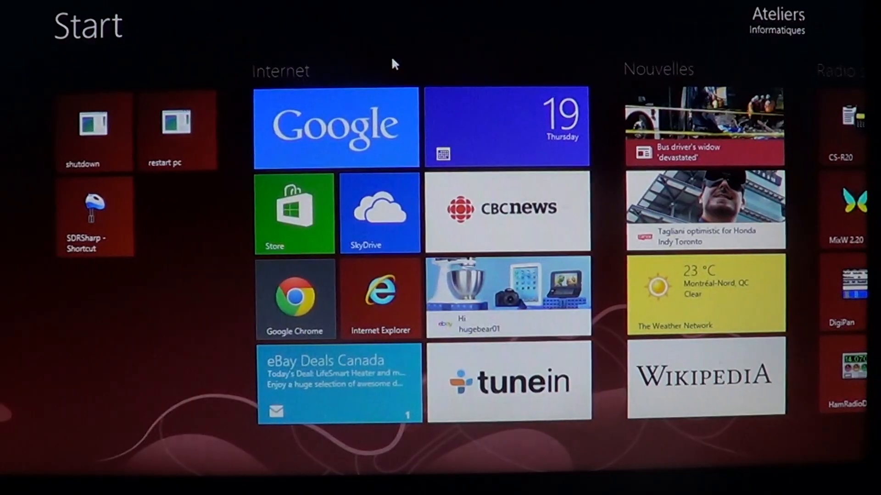
scroll(right, 3)
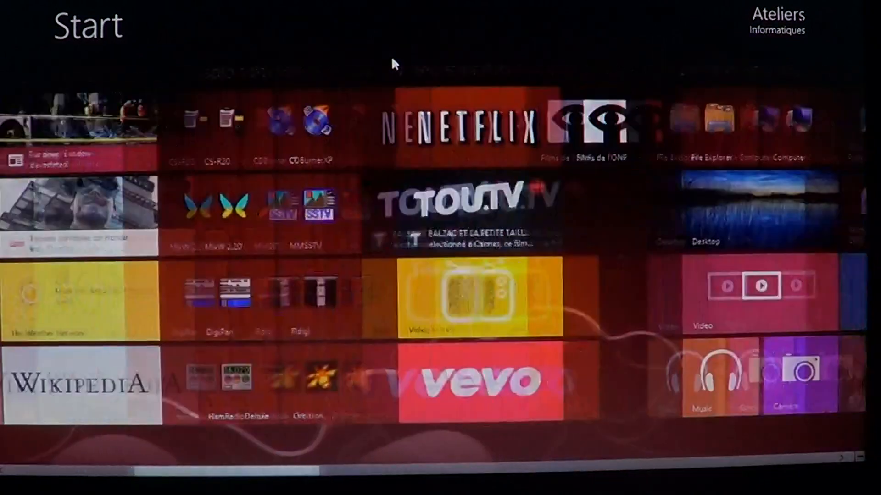
scroll(right, 3)
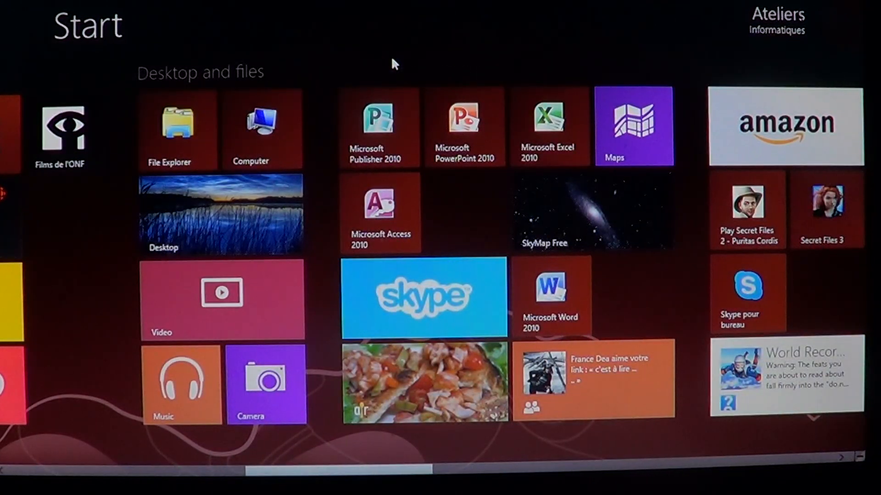